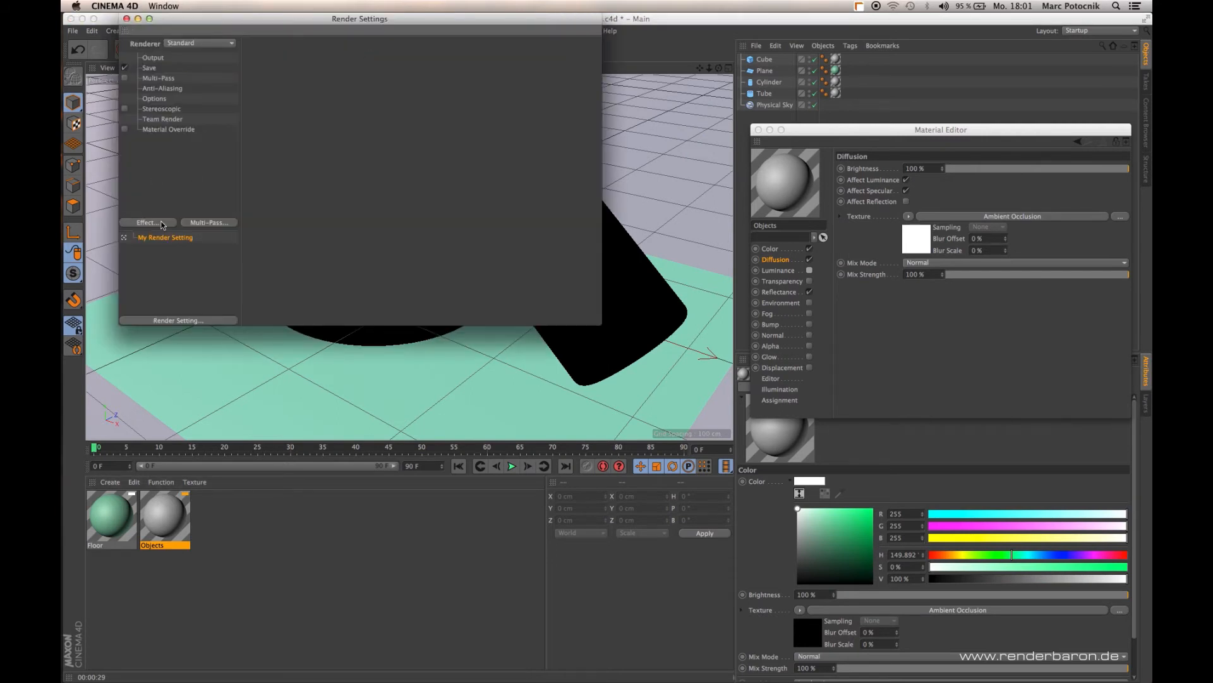
- Dismiss the post-render effects list without adding one and close the Render Settings
{"action": "left_click", "coordinate": [146, 221]}
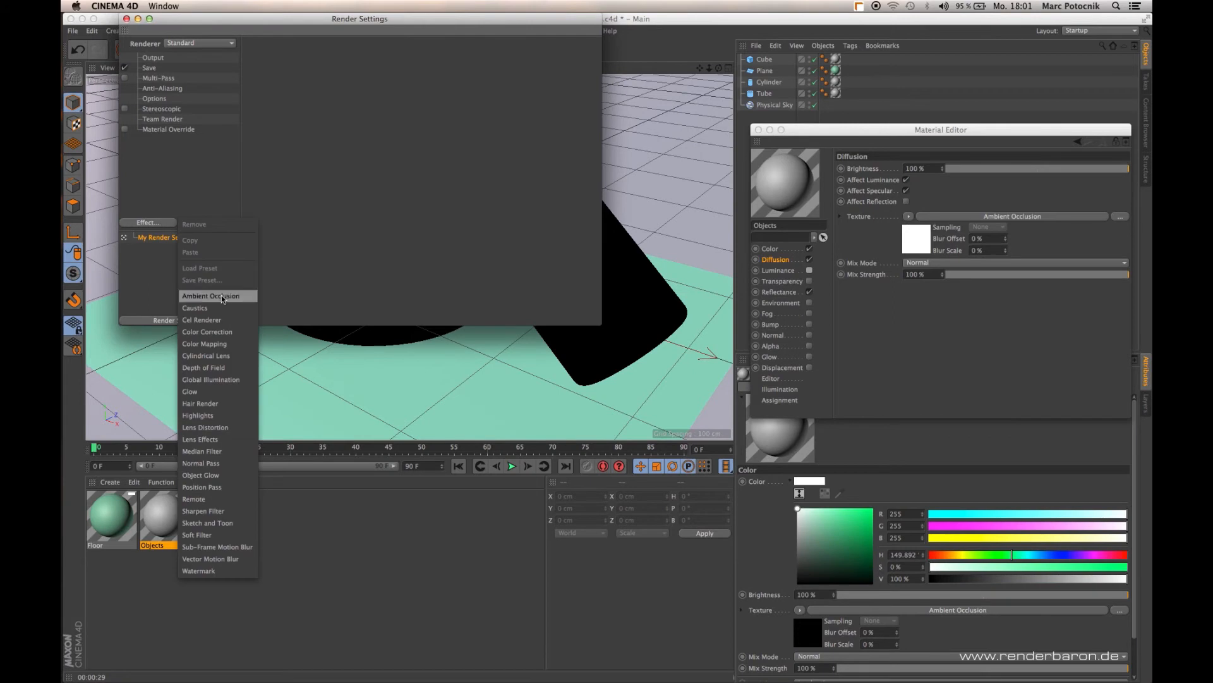
{"action": "left_click", "coordinate": [210, 295]}
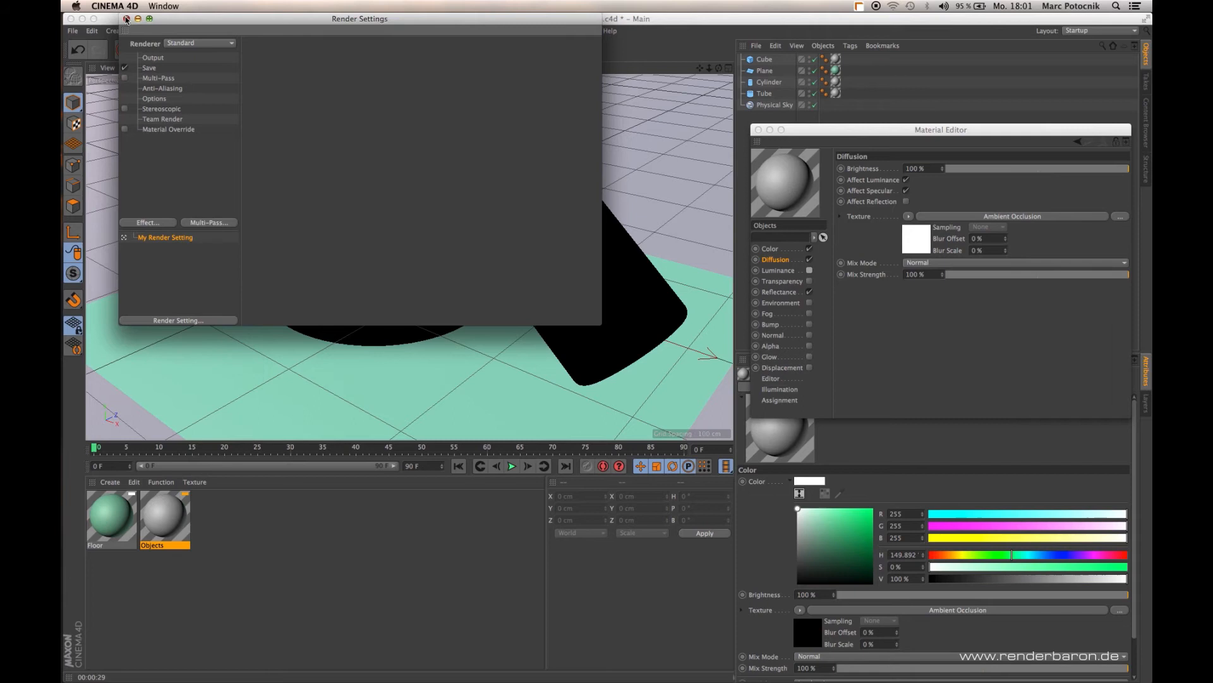
{"action": "left_click", "coordinate": [125, 18]}
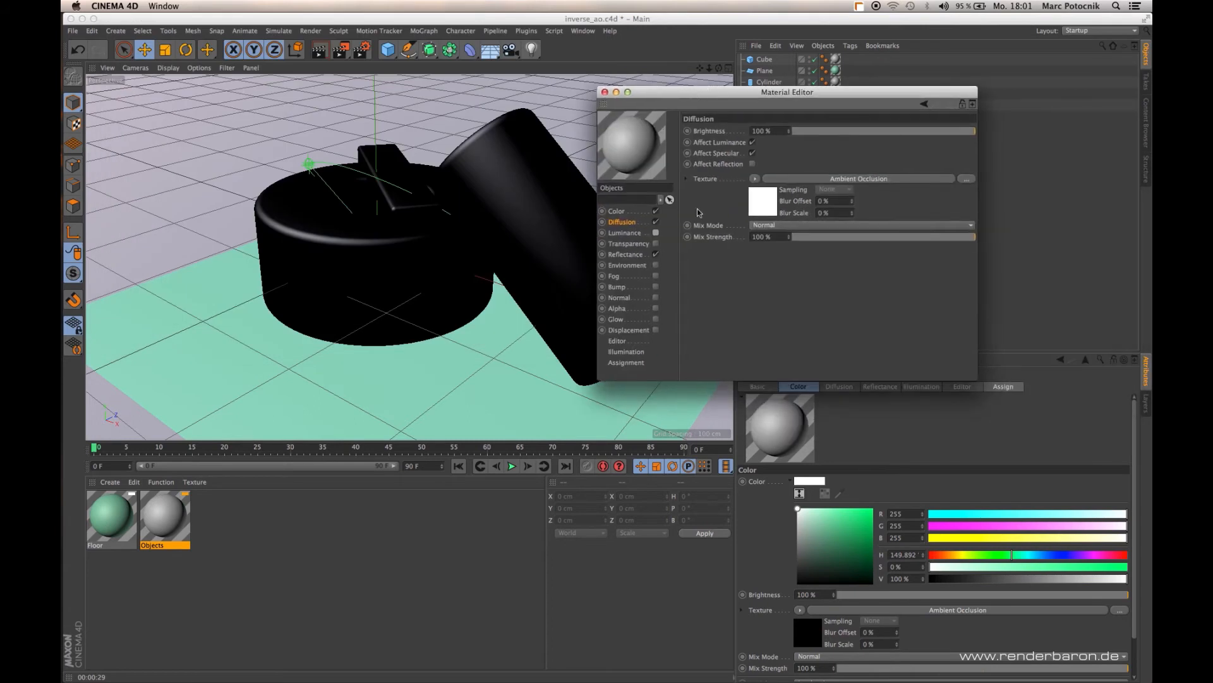
- Assign an Effects > Ambient Occlusion shader to the Objects material's Diffusion texture
{"action": "left_click", "coordinate": [755, 181]}
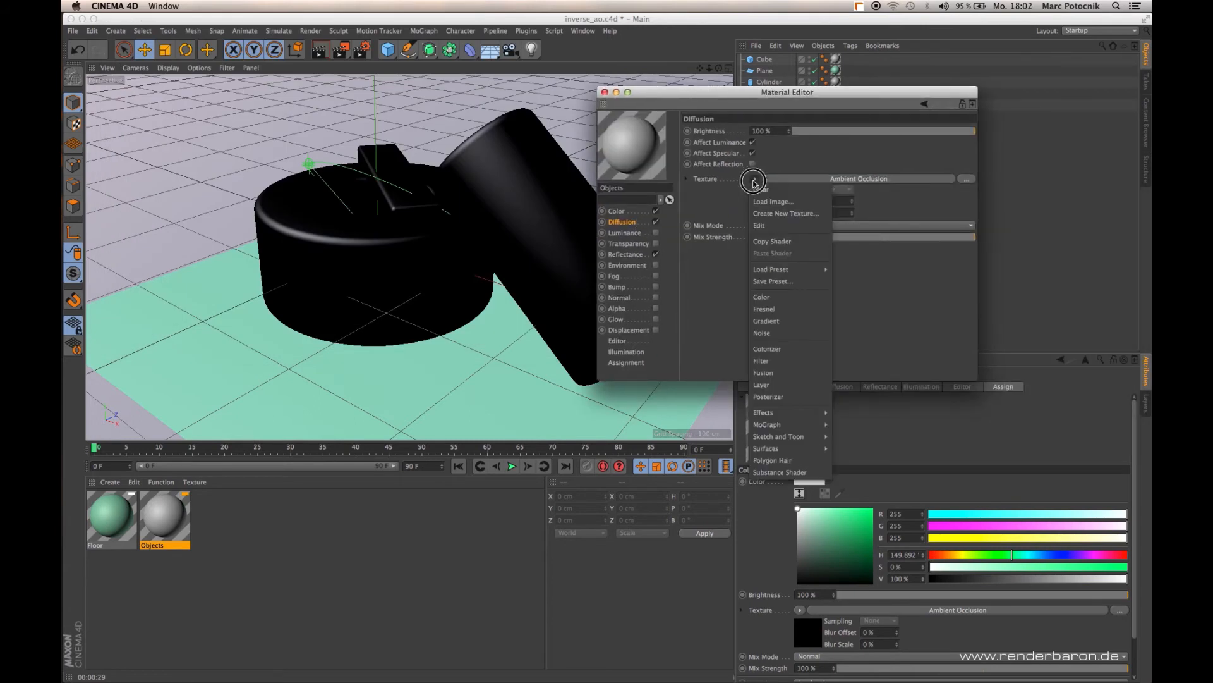
{"action": "mouse_move", "coordinate": [763, 412]}
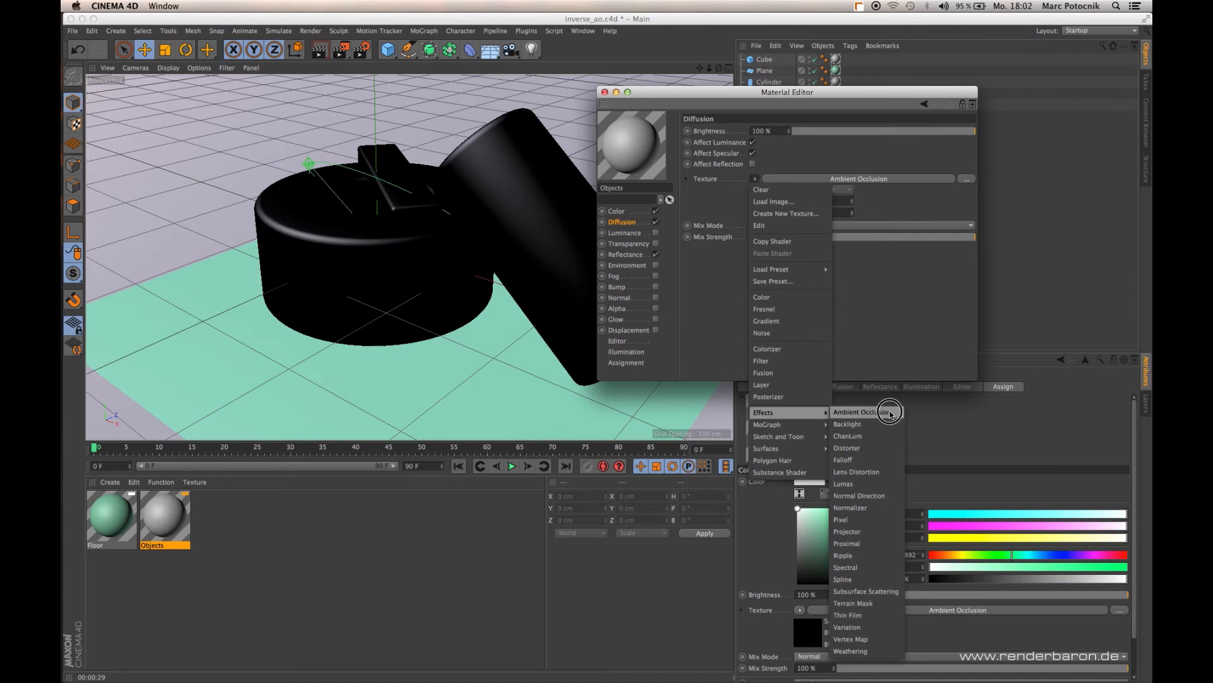
{"action": "left_click", "coordinate": [860, 412]}
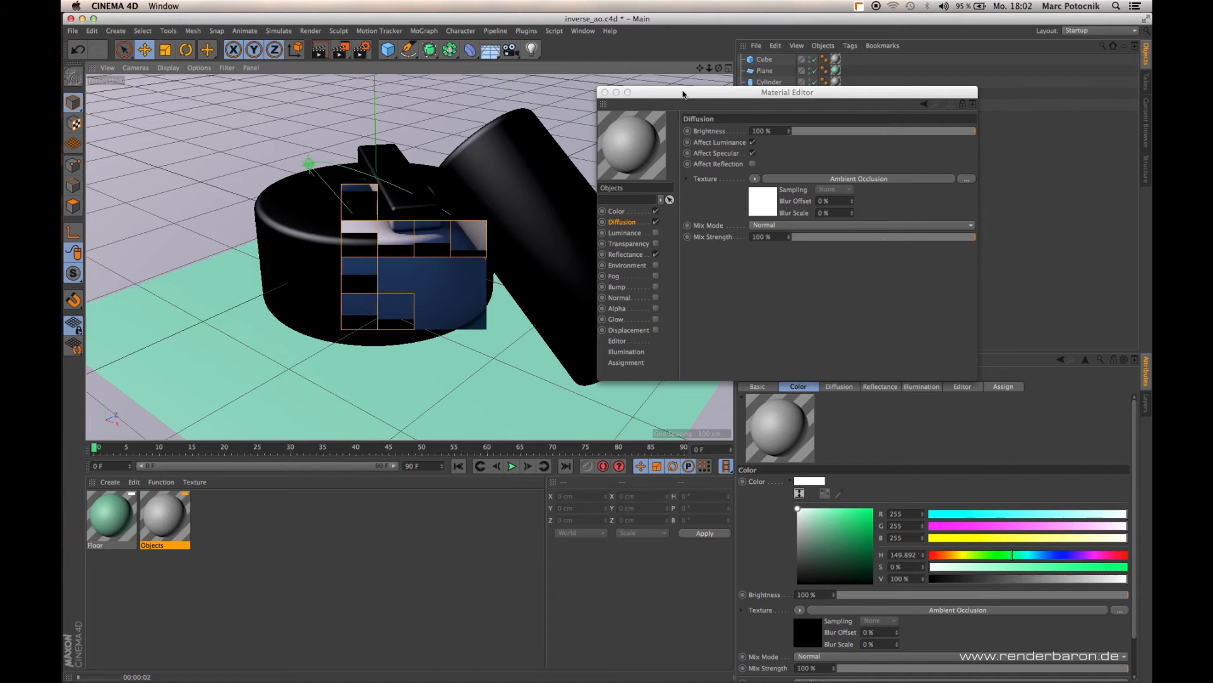
- Move the Material Editor aside so the finished occlusion render of the shapes is visible
{"action": "left_click_drag", "start_coordinate": [684, 92], "coordinate": [913, 98]}
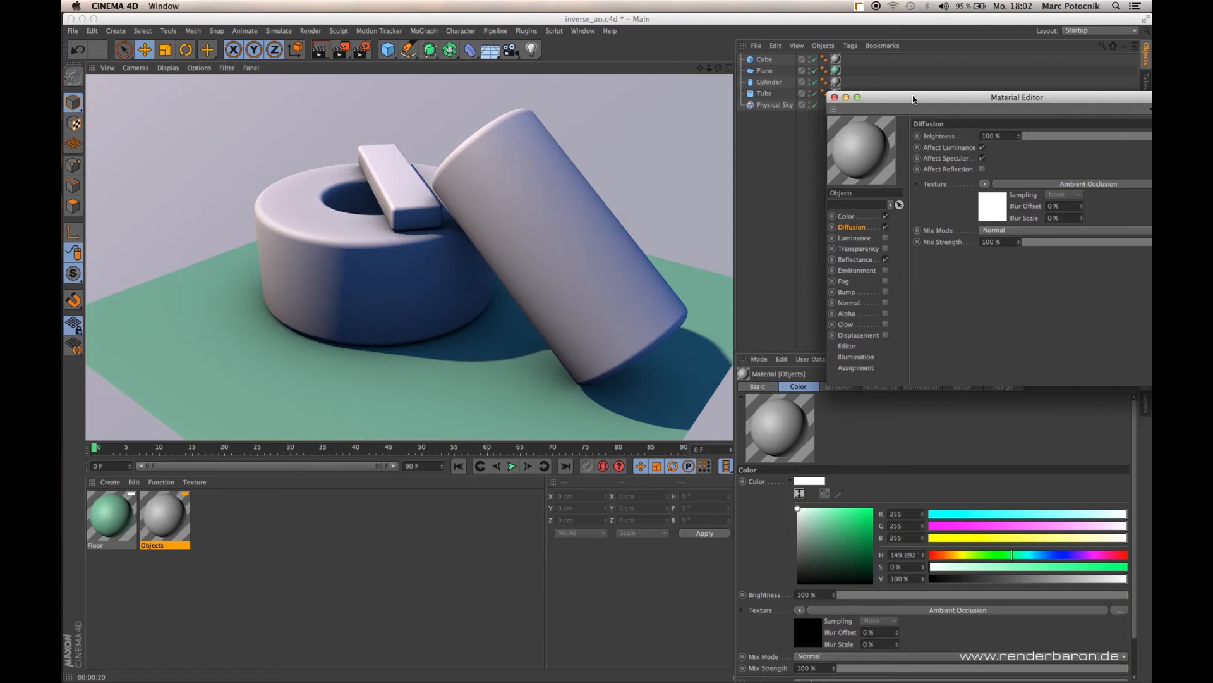
{"action": "mouse_move", "coordinate": [961, 106]}
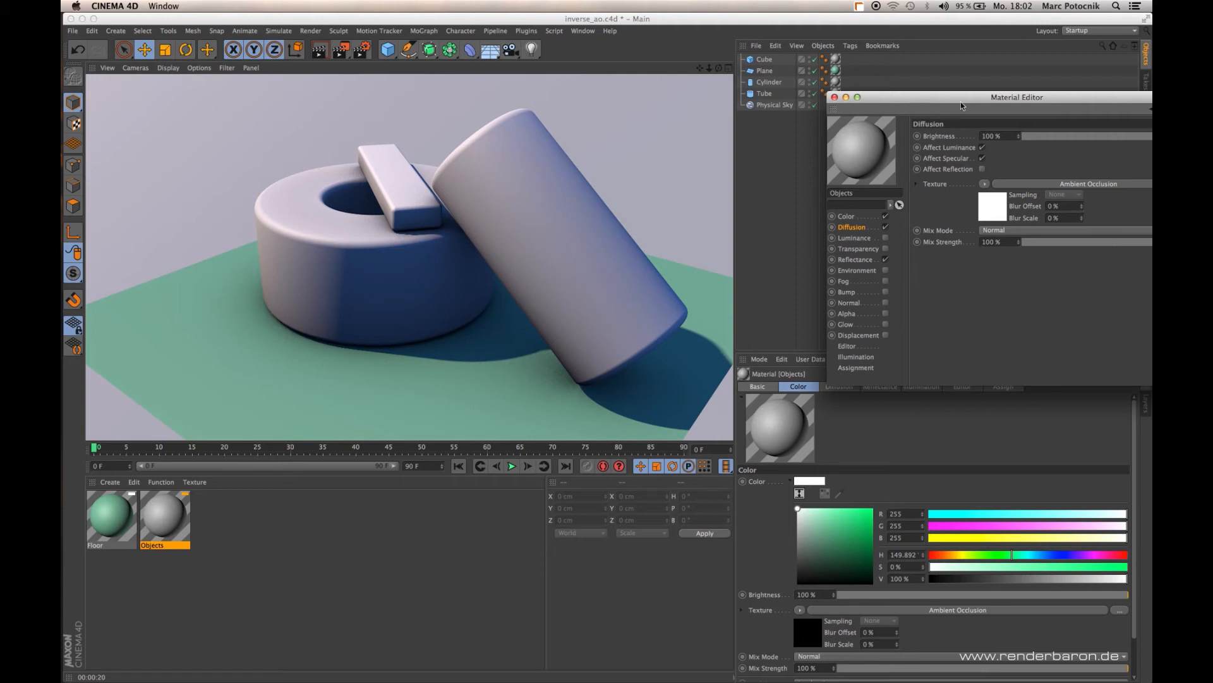
- Enable Invert Direction on the diffusion Ambient Occlusion shader, darkening the material preview
{"action": "left_click_drag", "start_coordinate": [1016, 97], "coordinate": [926, 71]}
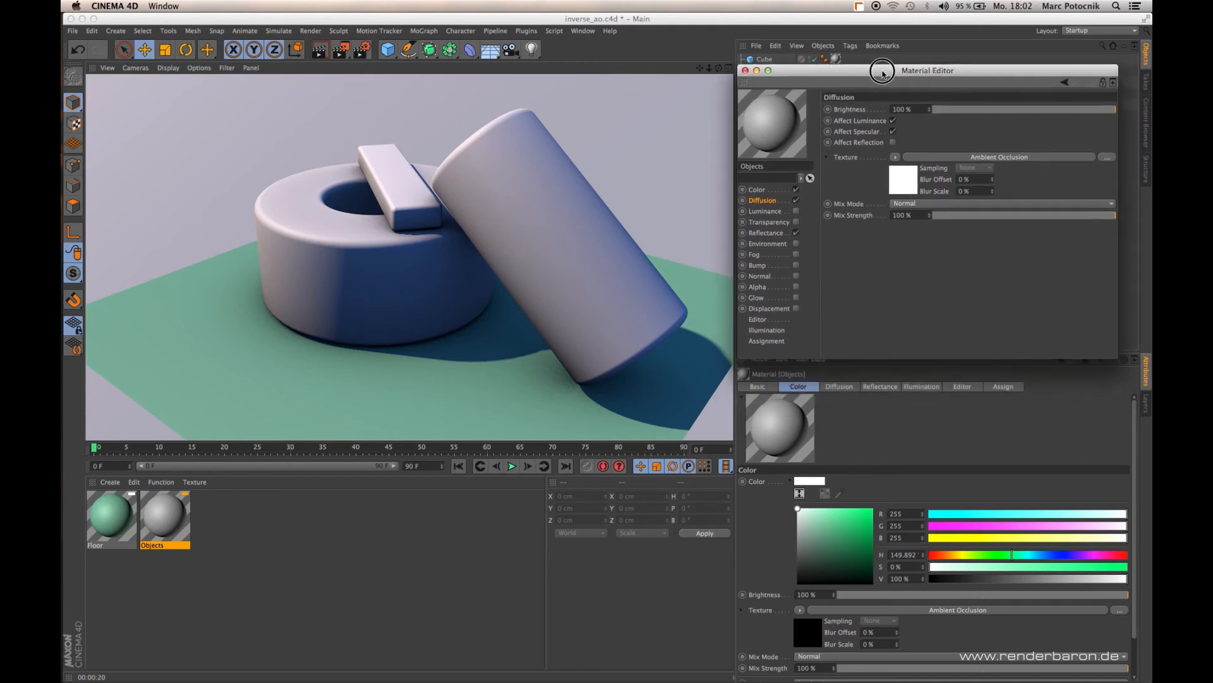
{"action": "left_click_drag", "start_coordinate": [882, 71], "coordinate": [927, 67]}
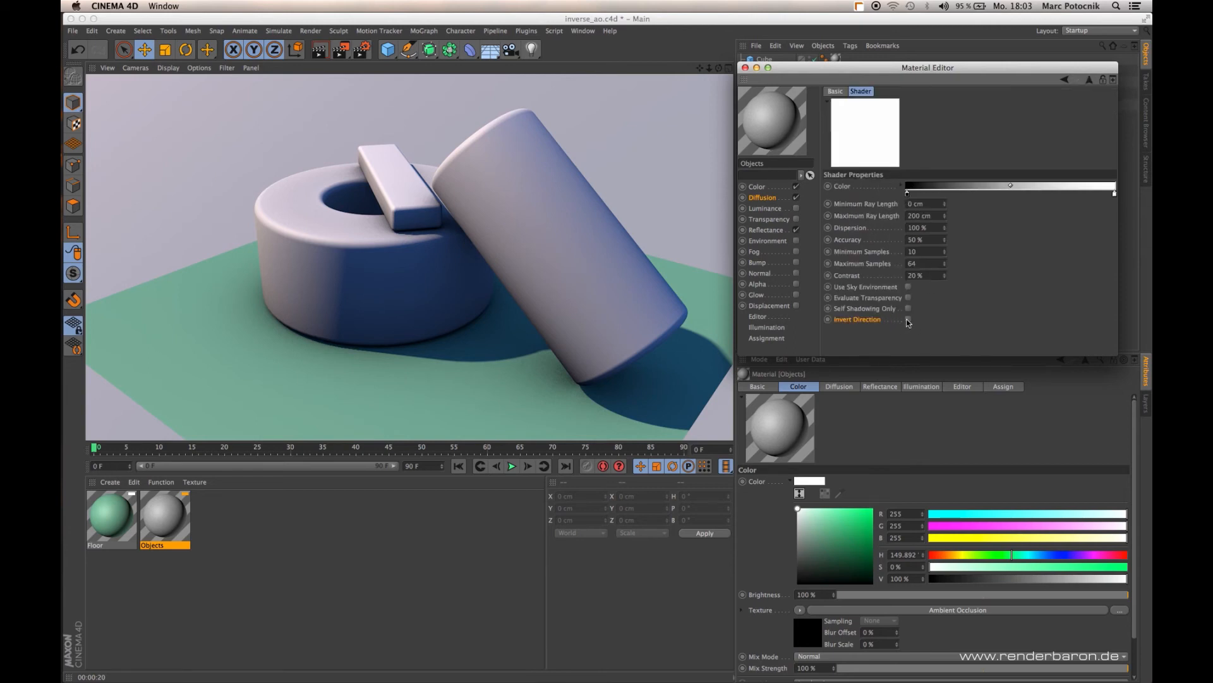
{"action": "left_click", "coordinate": [909, 319]}
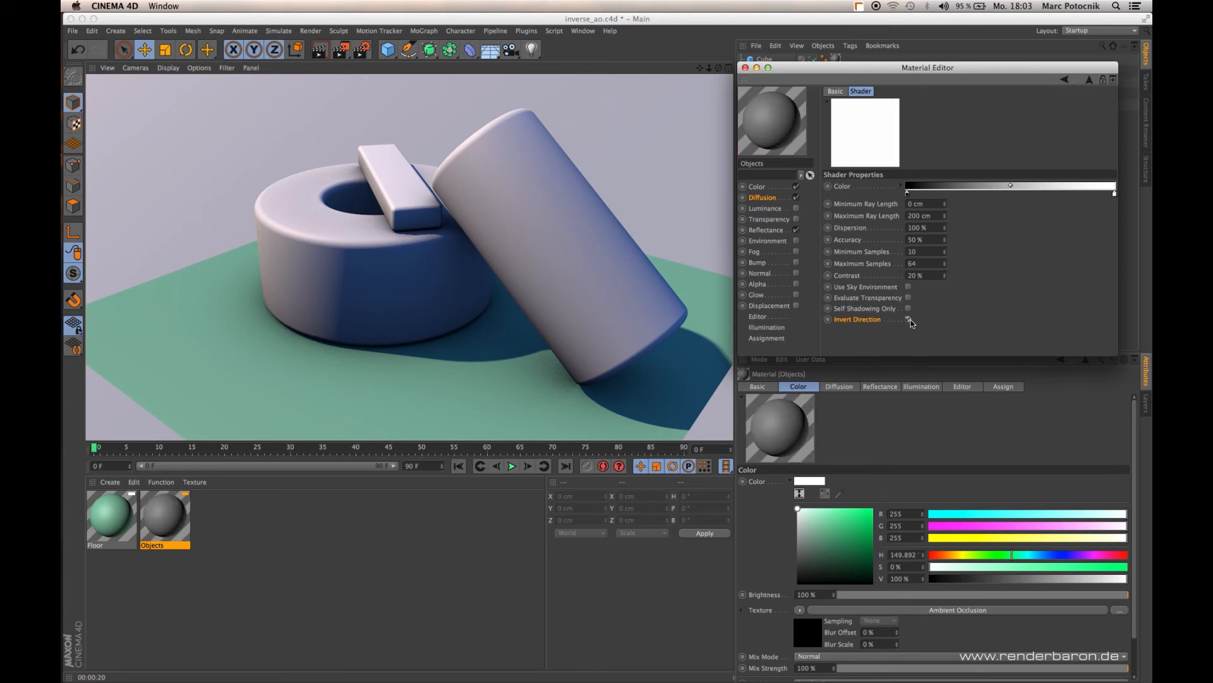
{"action": "left_click", "coordinate": [908, 319]}
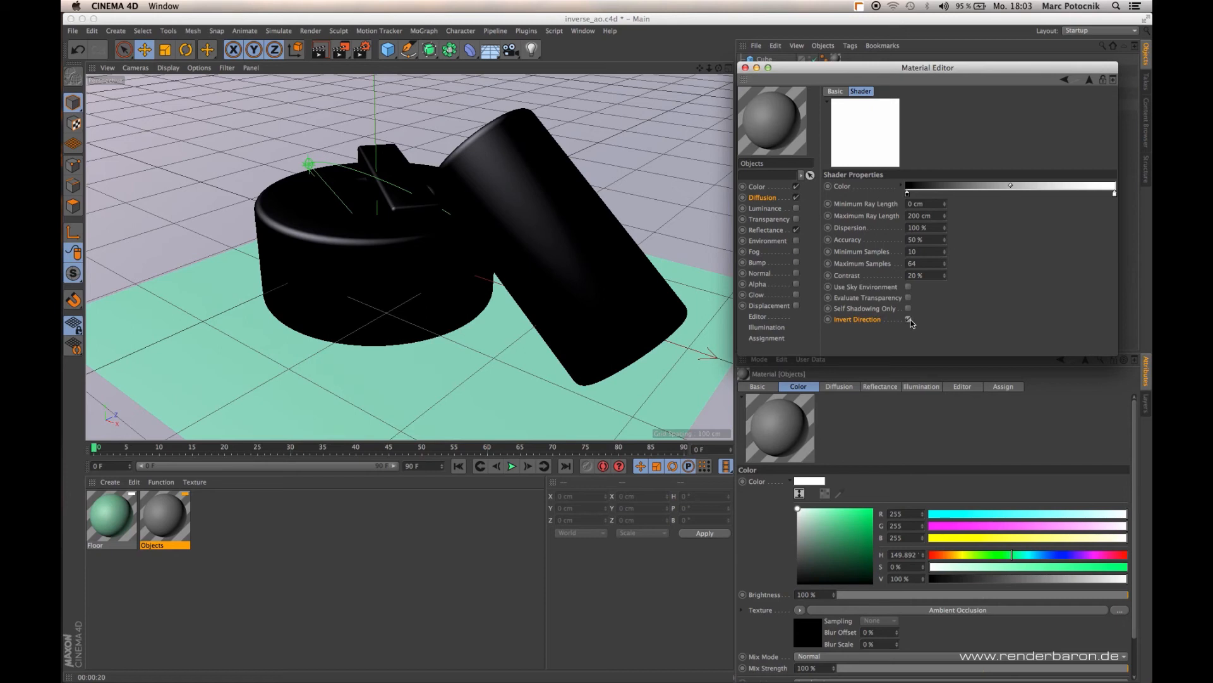
- Disable Diffusion and drive Luminance with an inverted teal-to-black Ambient Occlusion shader, 30 cm max ray length
{"action": "left_click", "coordinate": [762, 197]}
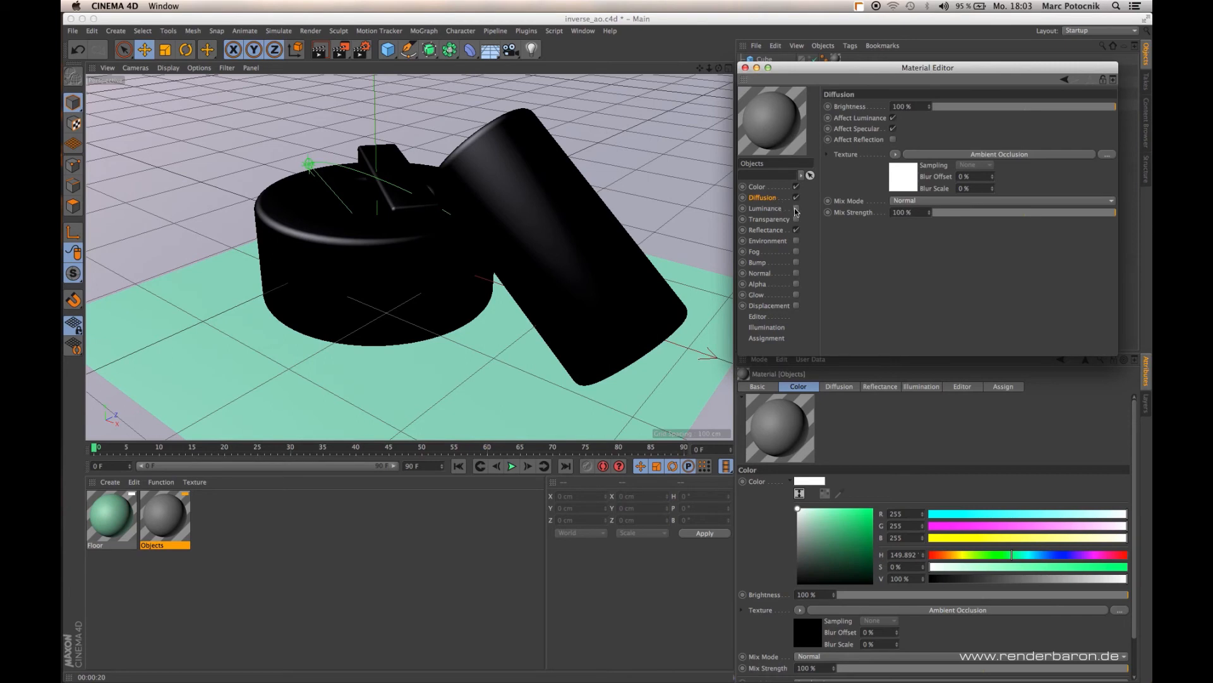
{"action": "left_click", "coordinate": [766, 208]}
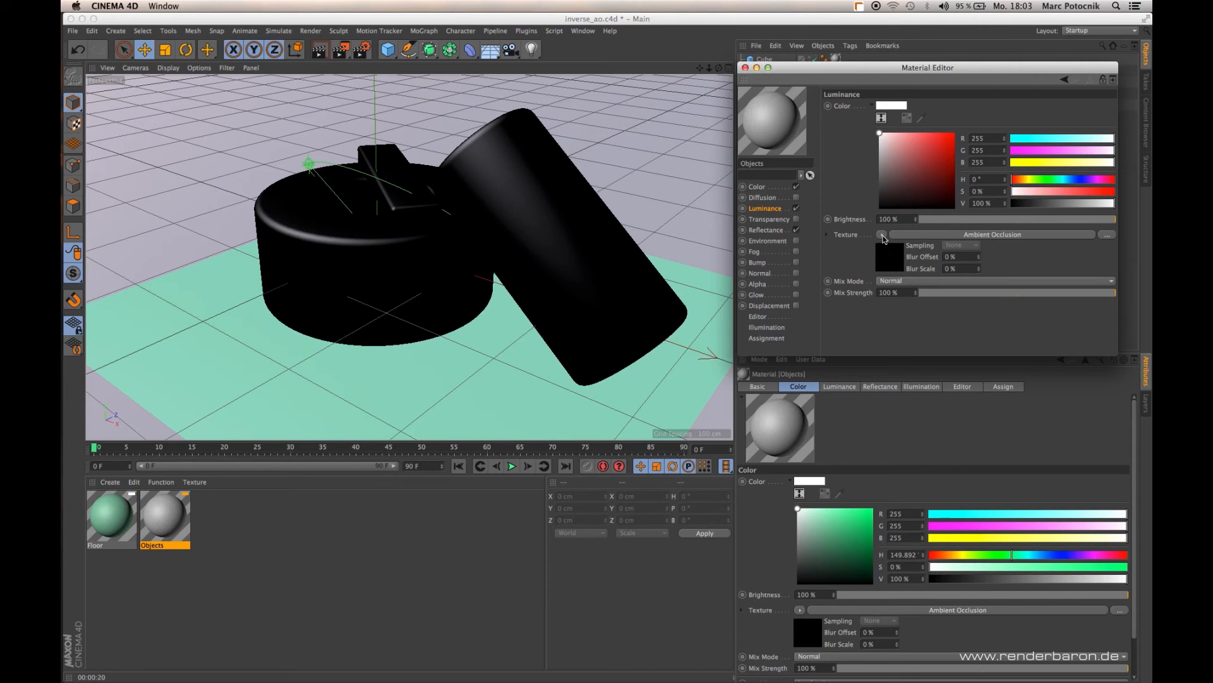
{"action": "left_click", "coordinate": [882, 235]}
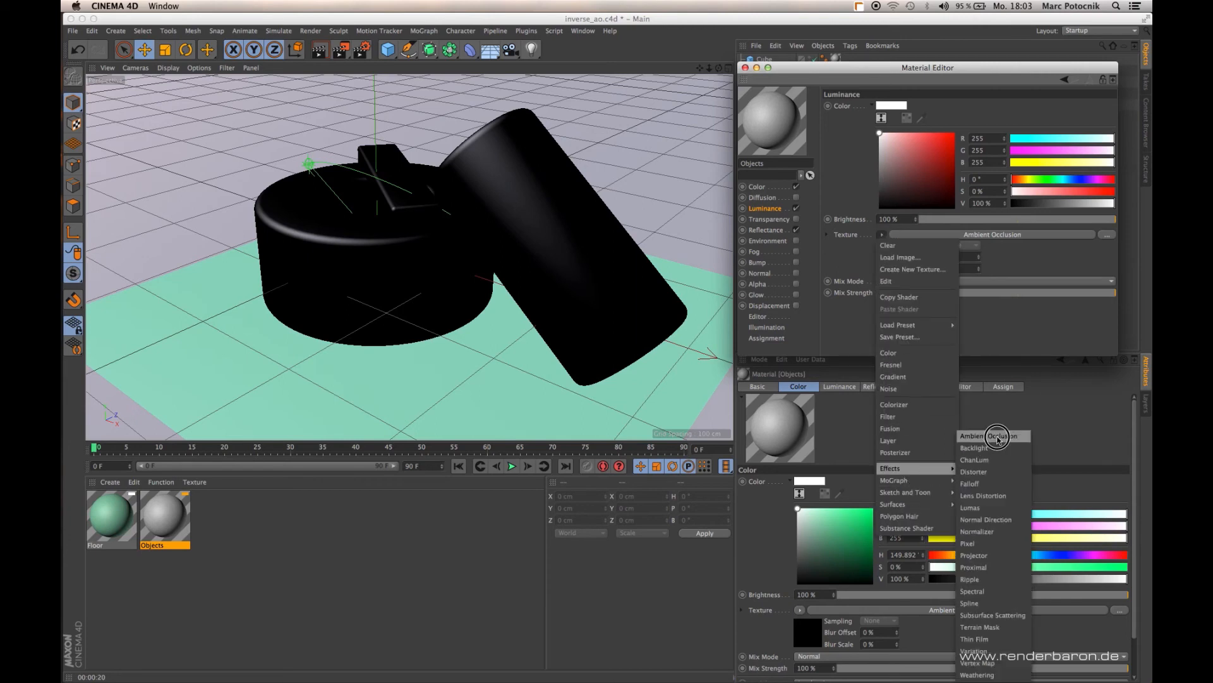
{"action": "left_click", "coordinate": [986, 436]}
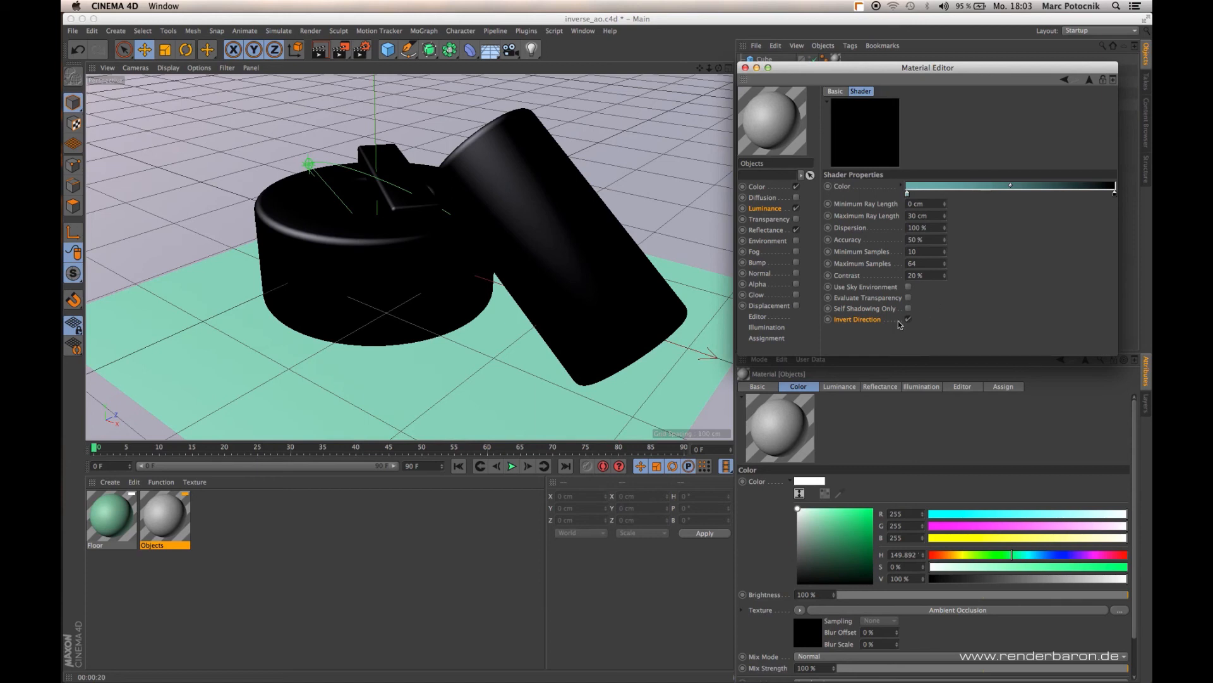
{"action": "left_click", "coordinate": [907, 318]}
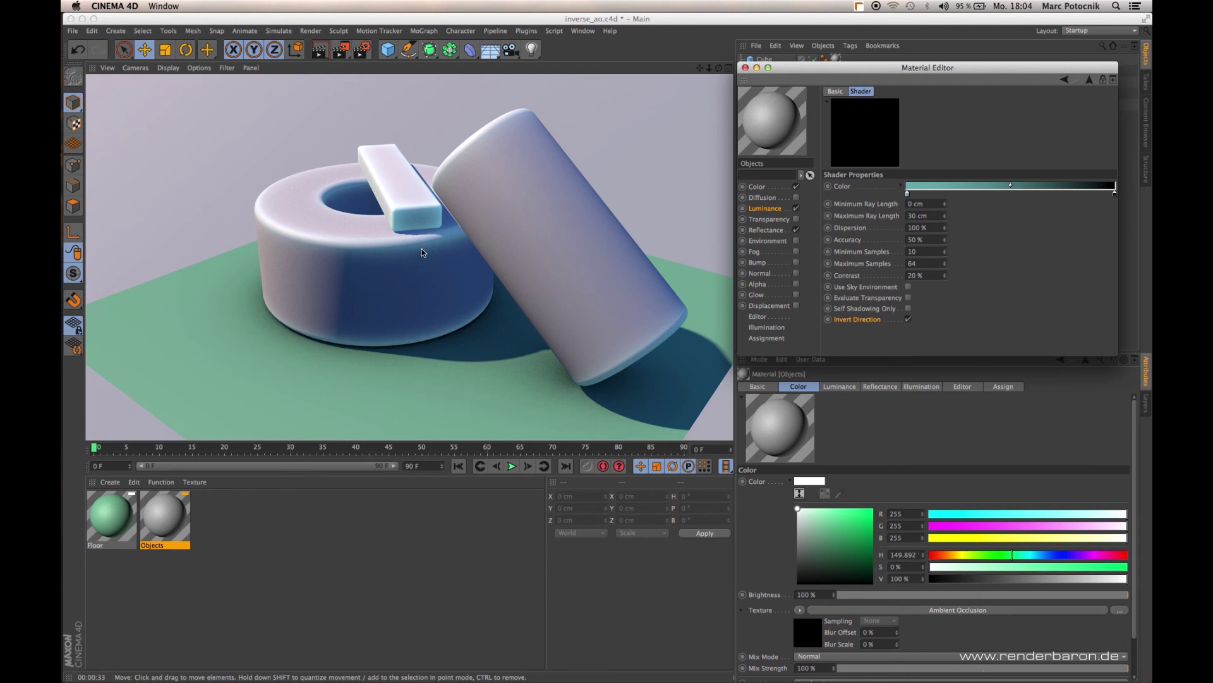
{"action": "mouse_move", "coordinate": [867, 324]}
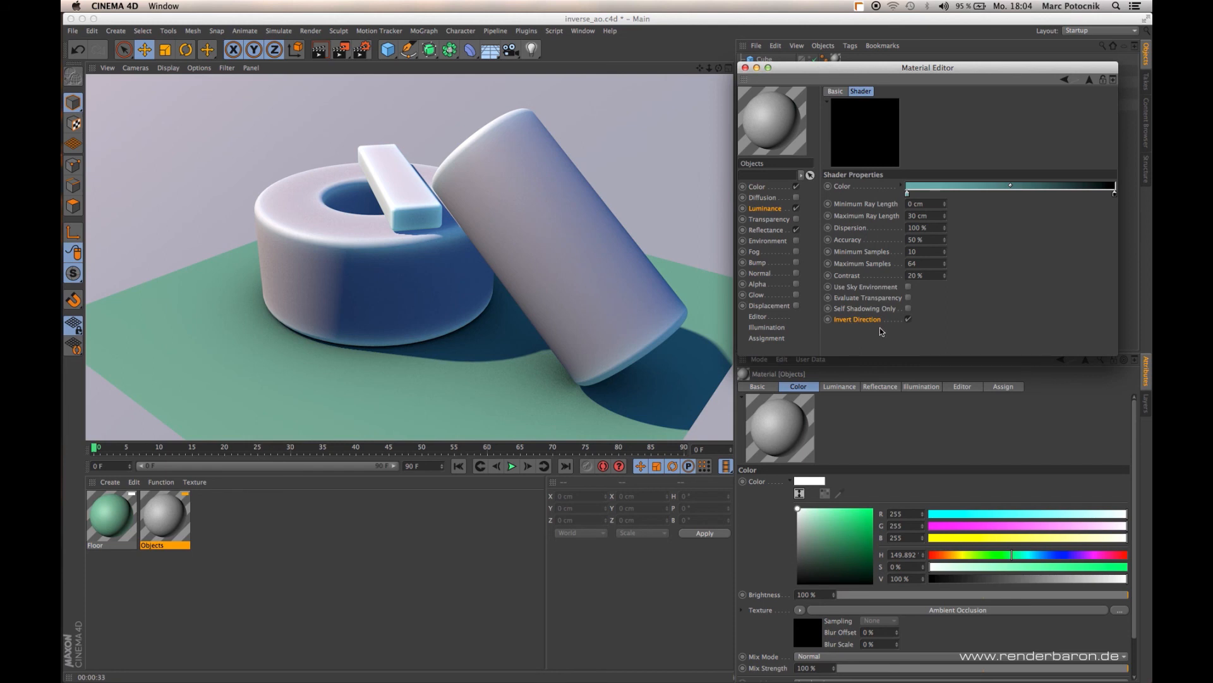
{"action": "mouse_move", "coordinate": [877, 326]}
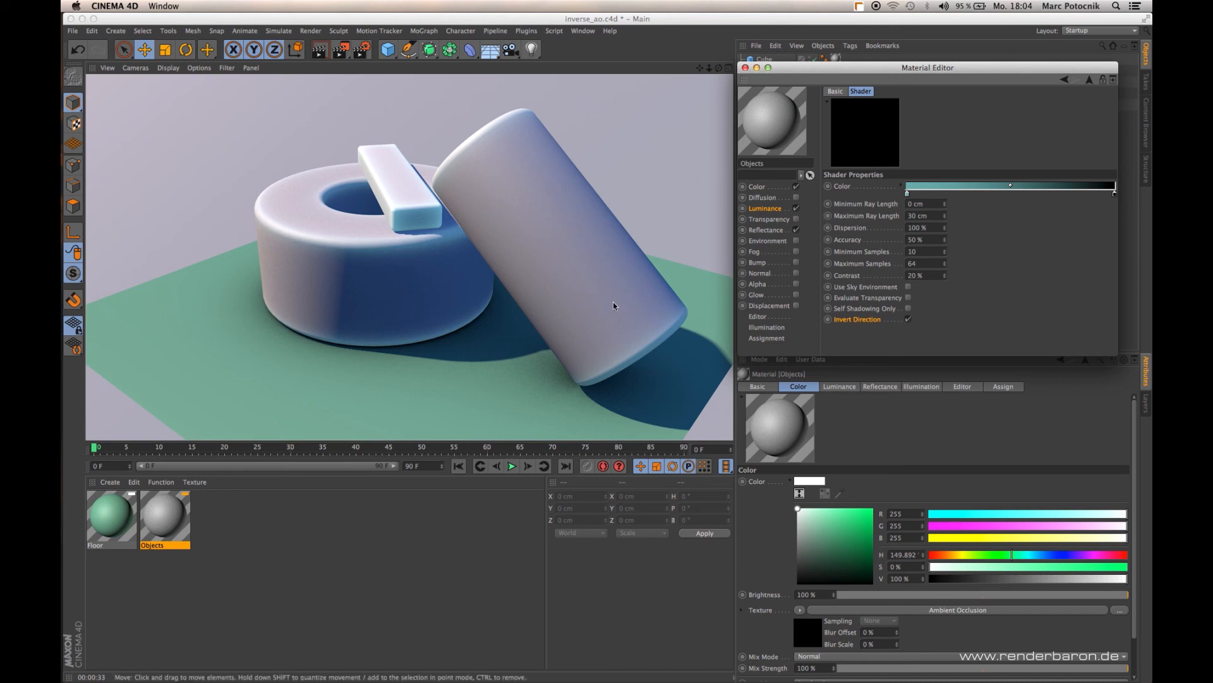
{"action": "mouse_move", "coordinate": [908, 336]}
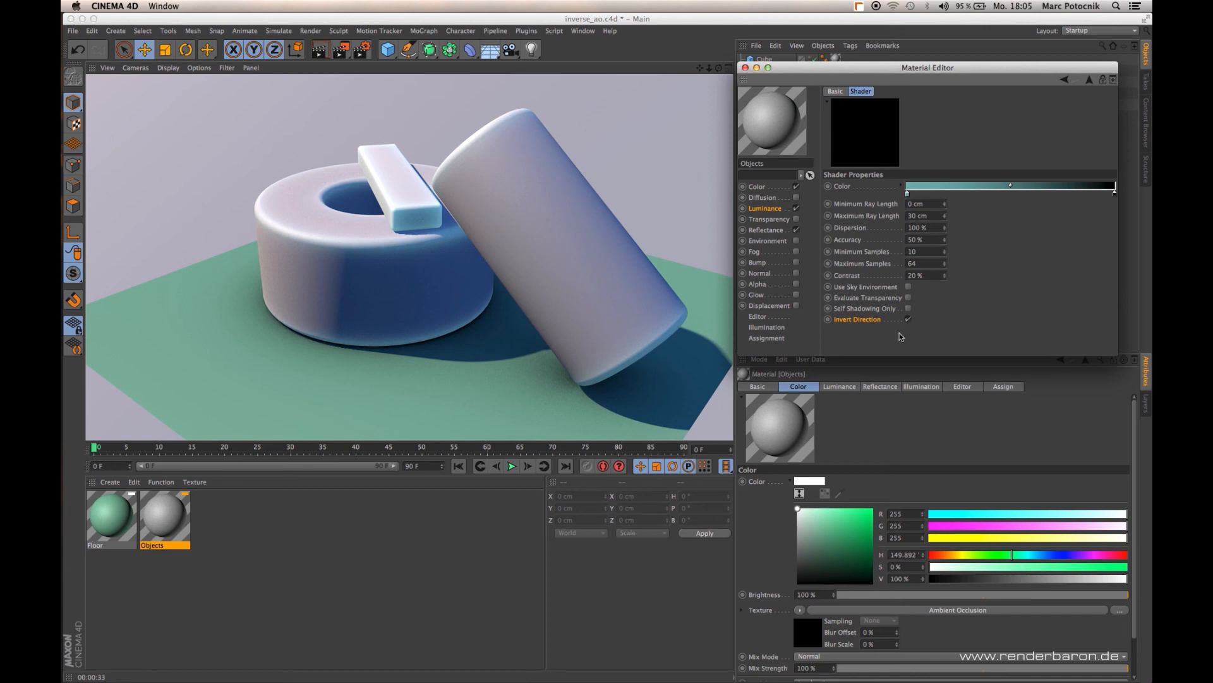
{"action": "mouse_move", "coordinate": [884, 329]}
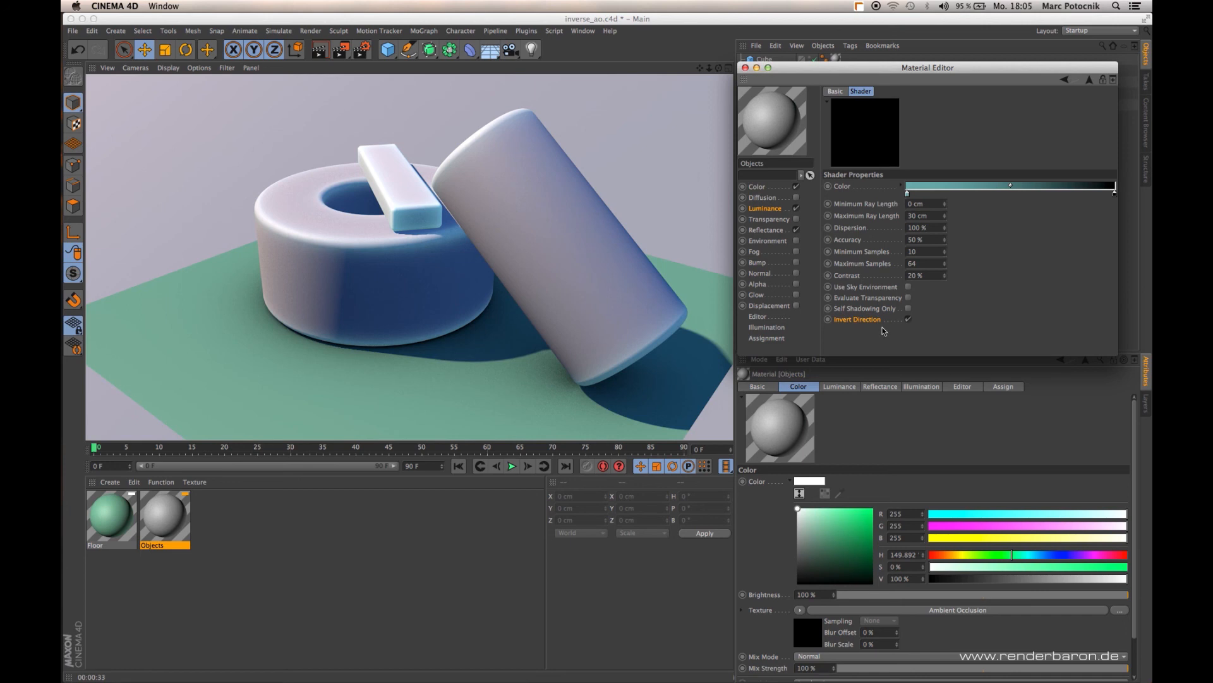